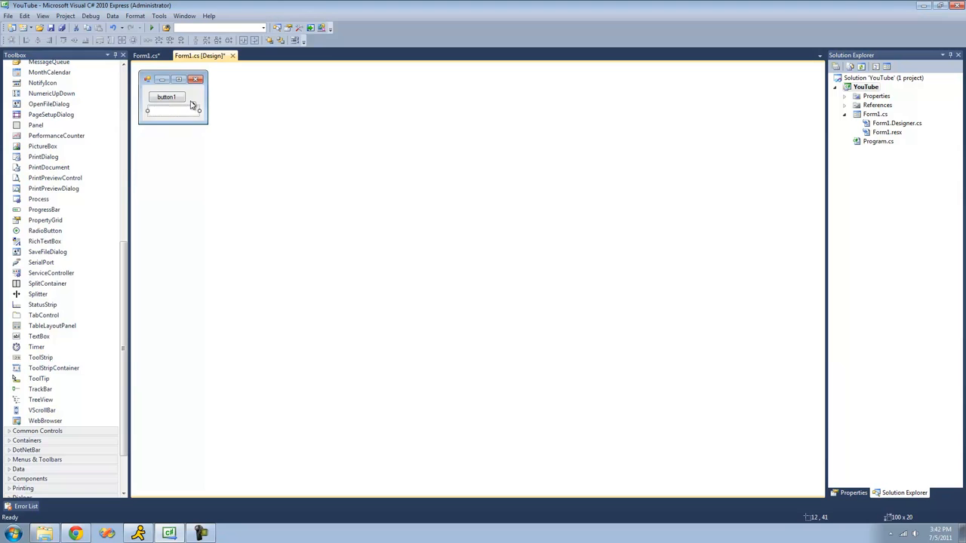
Step: Double-click button1 in the designer to generate the empty button1_Click handler
double_click(166, 96)
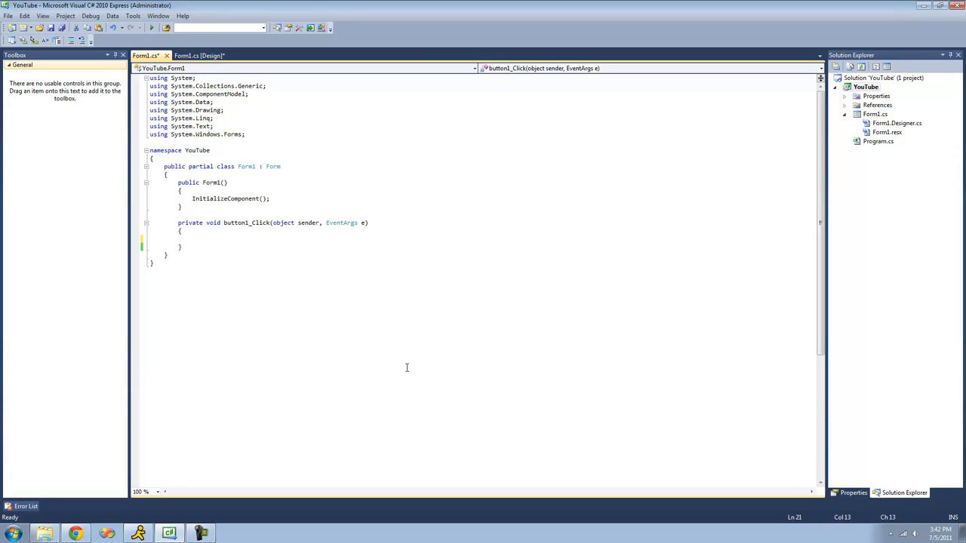
Step: Write Convert.ToInt32(textBox1.Text); in button1_Click, picking ToInt32 from IntelliSense
click(192, 239)
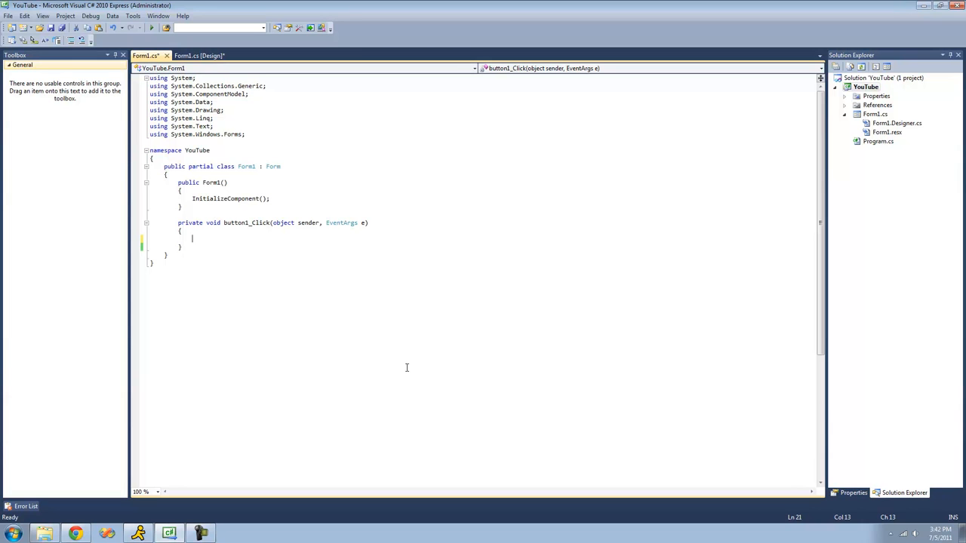
text(Convert)
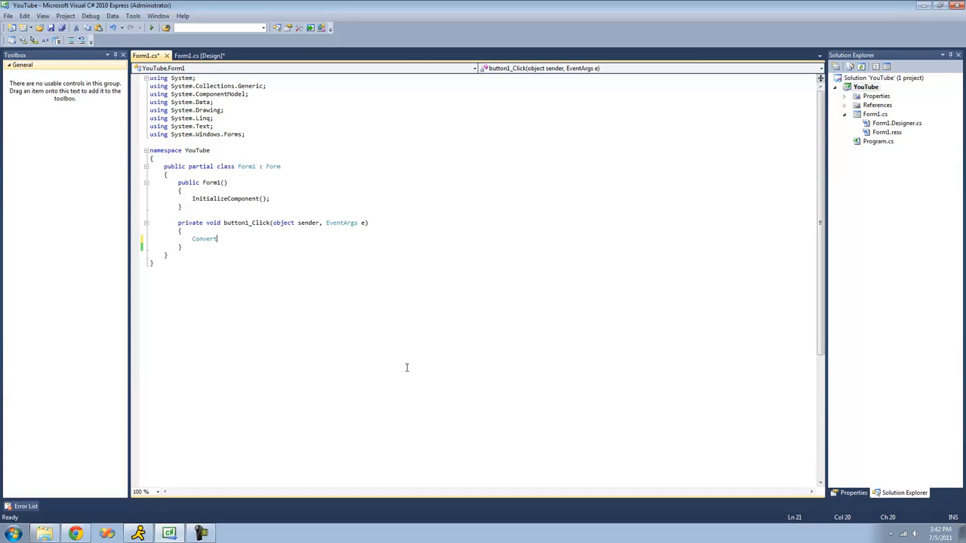
text(.)
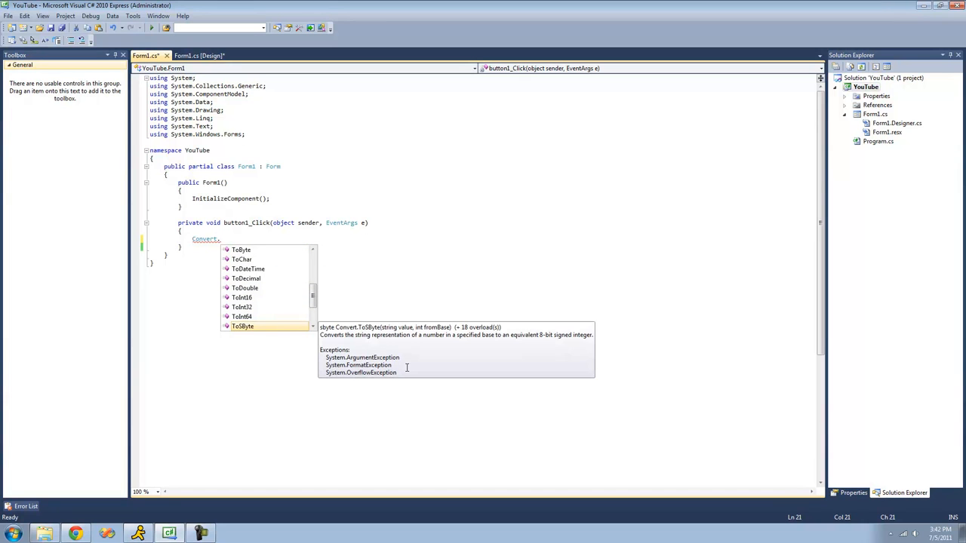
key(Up)
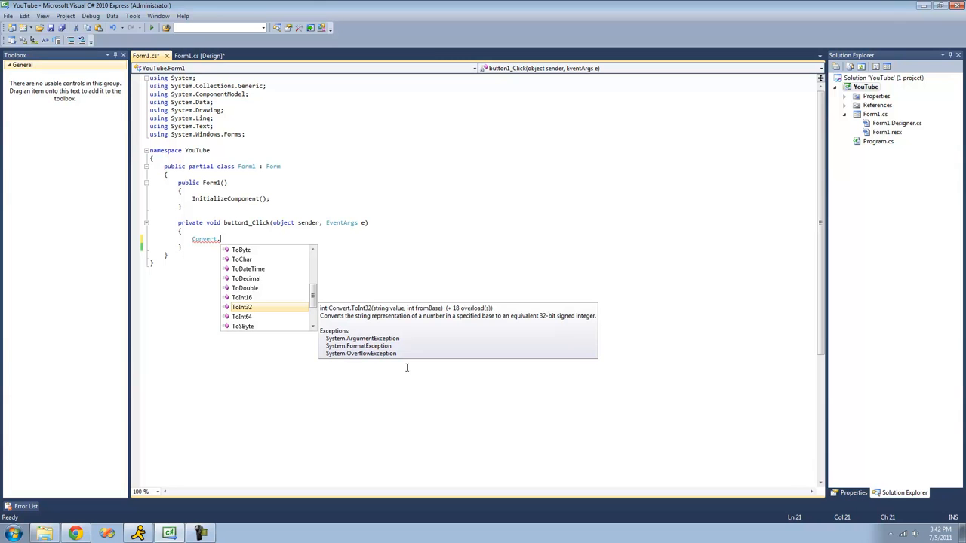
text(ToInt32()
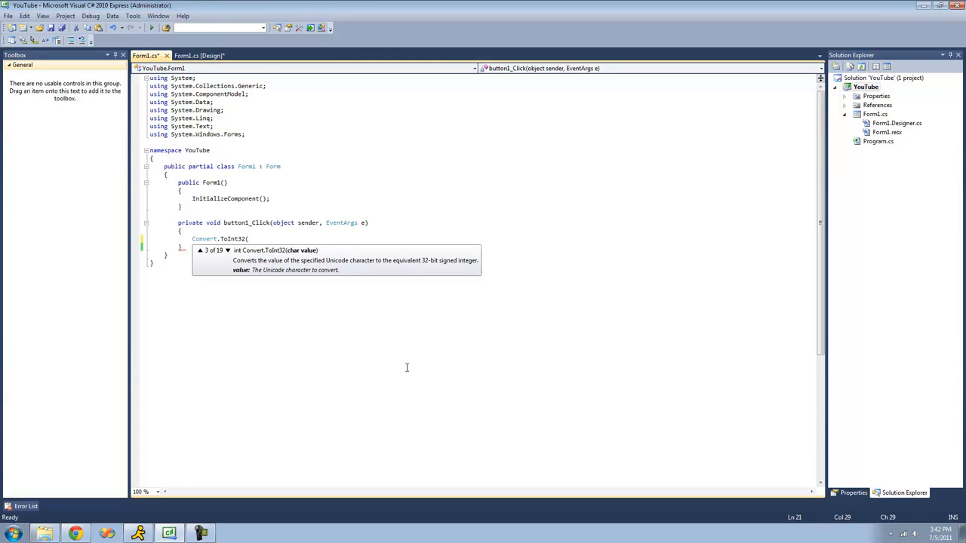
text(te)
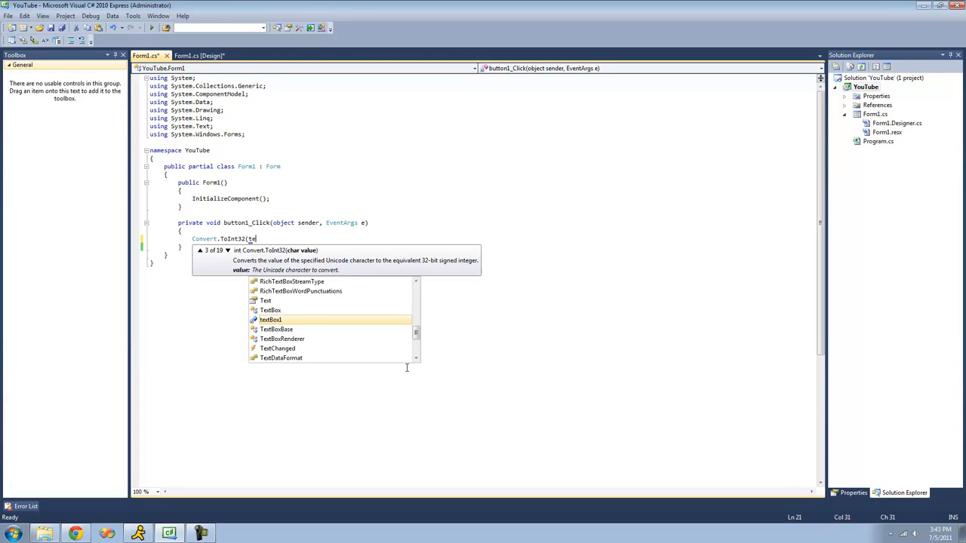
text(xtBox1.Text);)
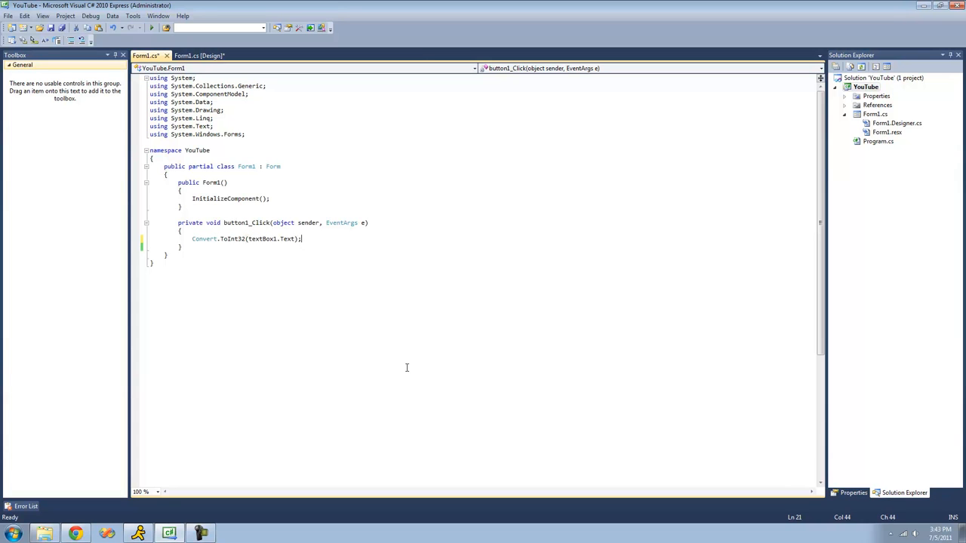
mouse_move(274, 250)
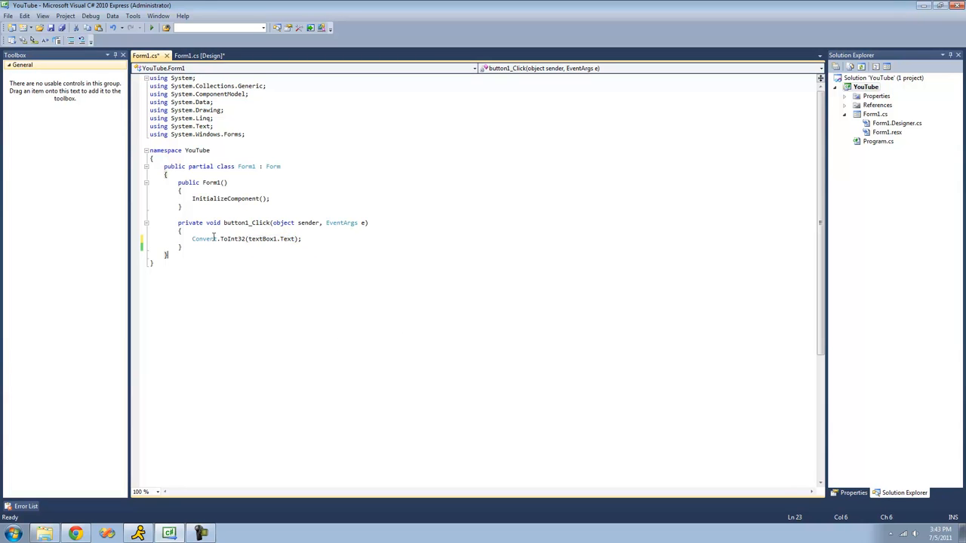
mouse_move(238, 285)
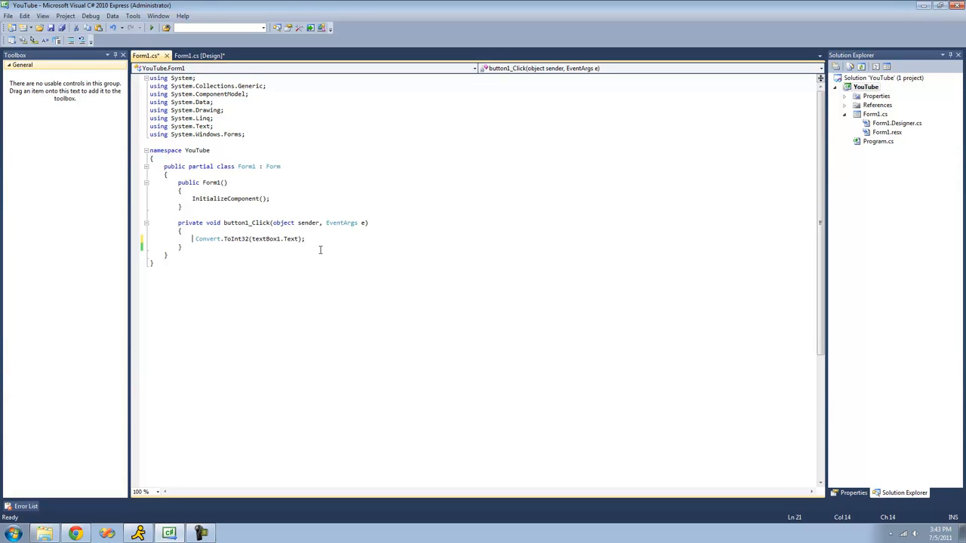
Step: Assign the conversion to int myInt and add MessageBox.Show(myInt.ToString());, briefly checking Design view
text(int)
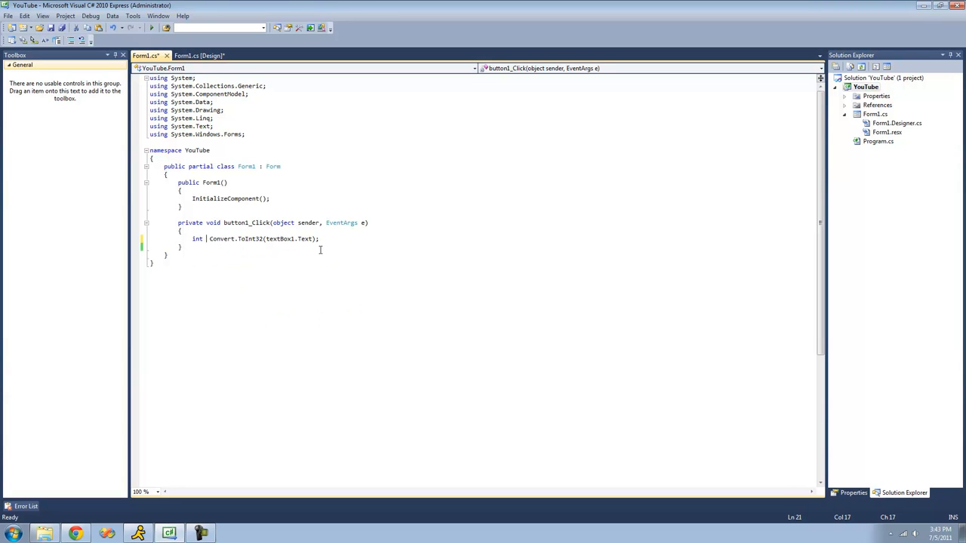
text(myInt =)
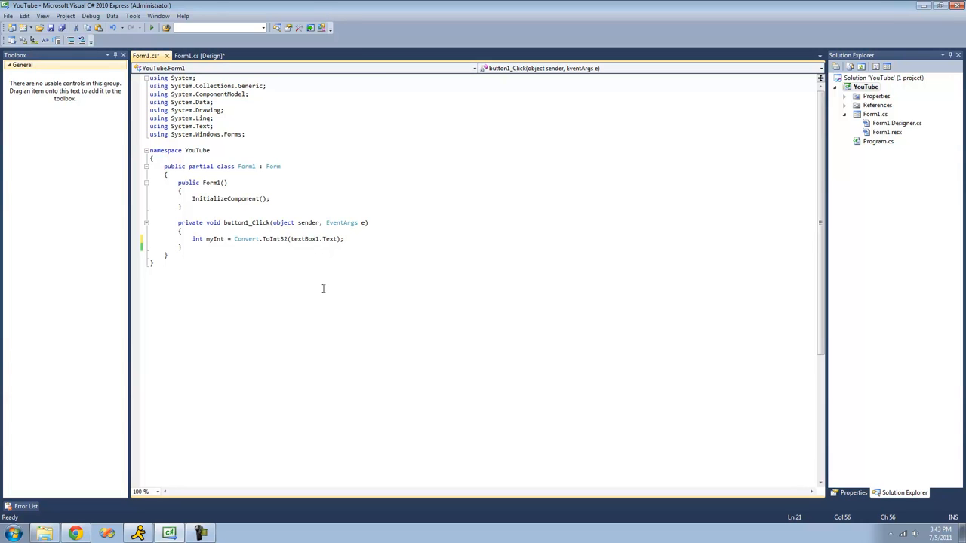
text(MessageBox)
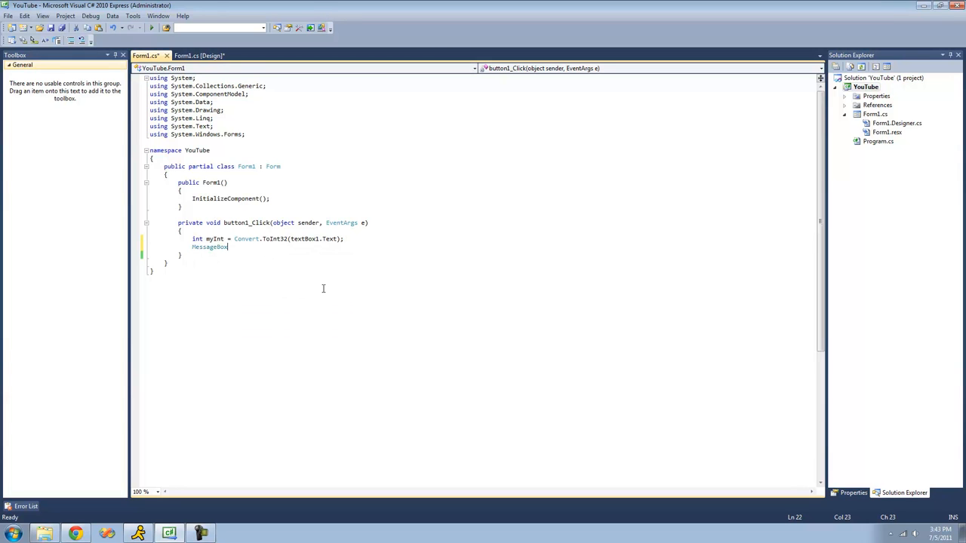
text(.Show(myInt.ToString());)
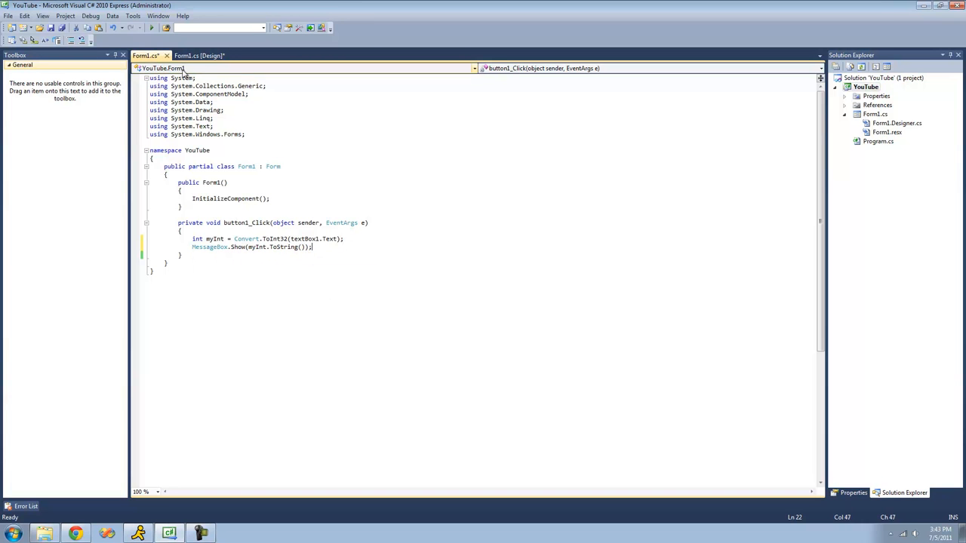
click(198, 55)
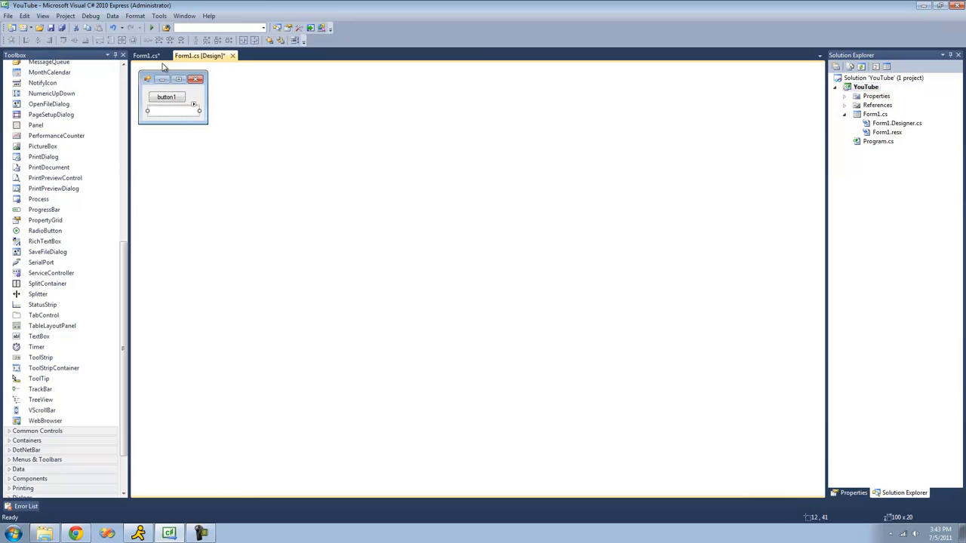
click(145, 55)
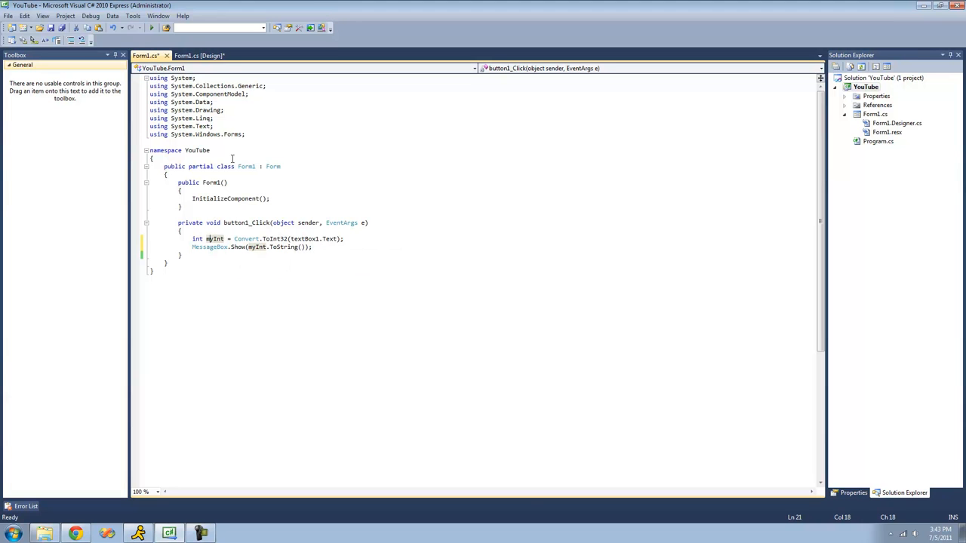
Step: Run the form, convert 4 and 10, then enter 'kgfd' and stop debugging
click(152, 28)
text(4)
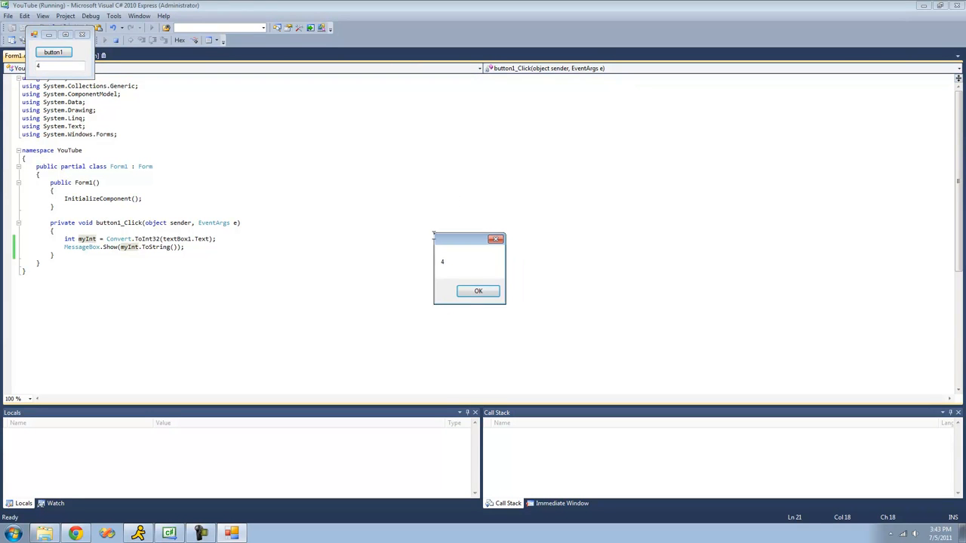
click(478, 292)
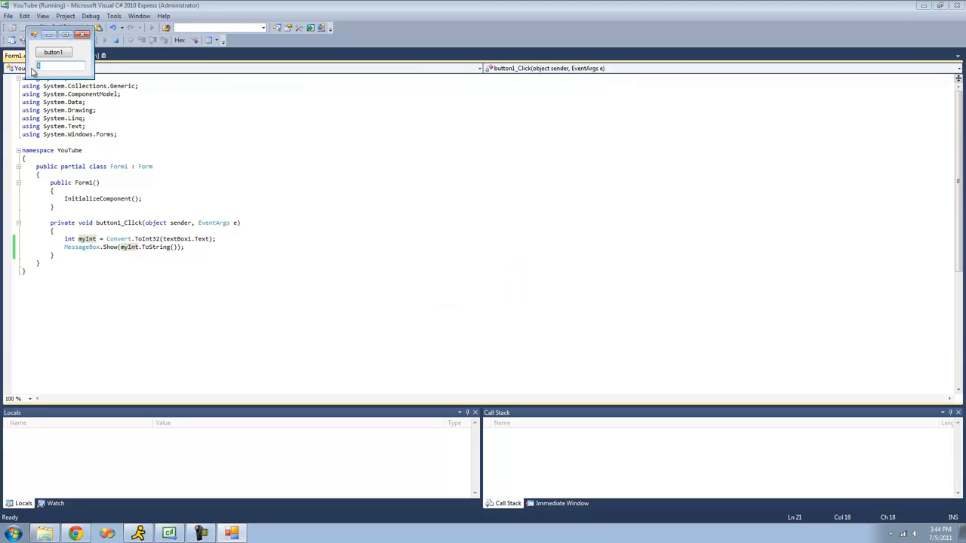
click(54, 51)
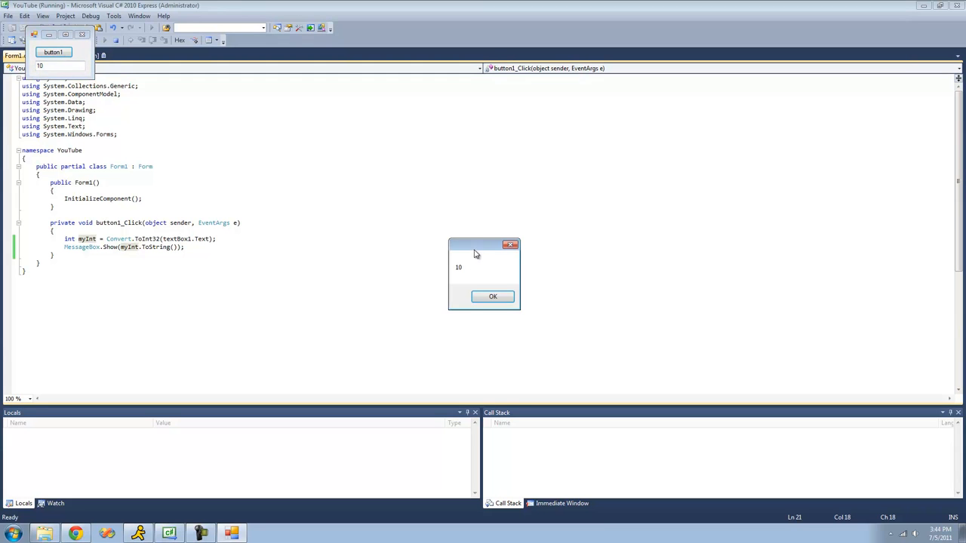
click(492, 296)
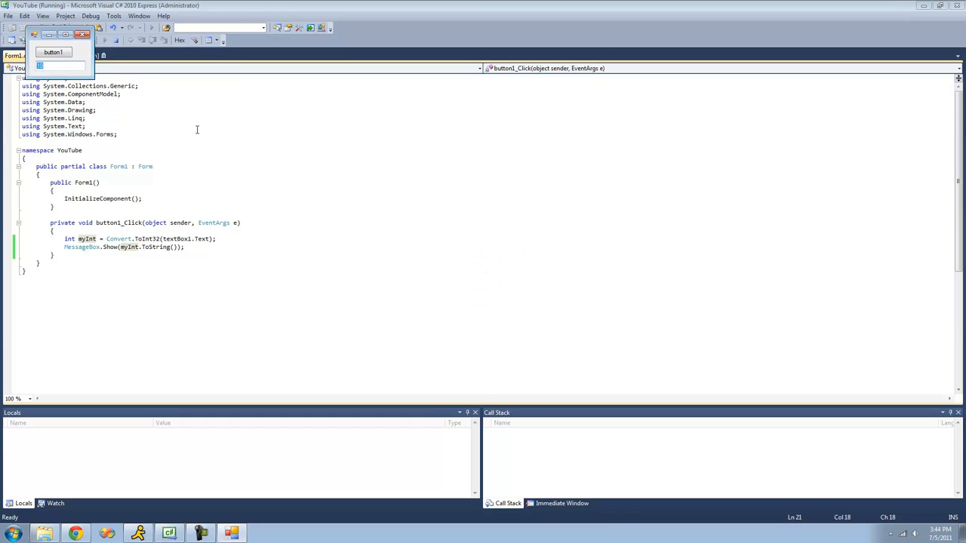
text(kgfd)
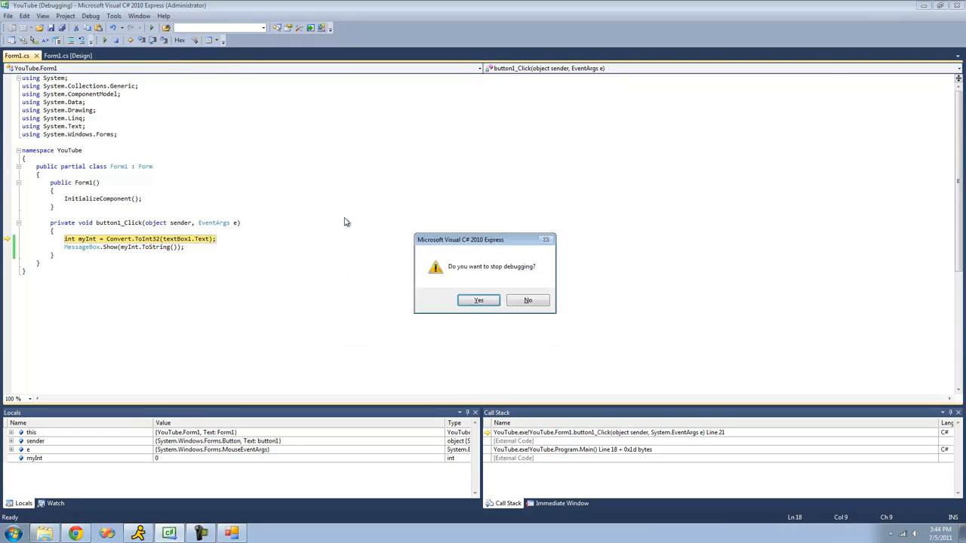
click(479, 300)
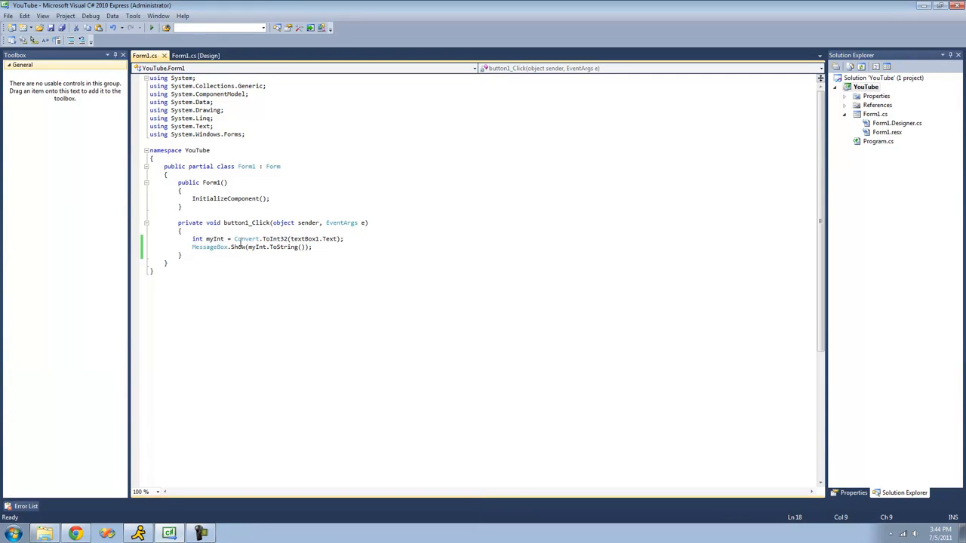
Step: Add + 2 after Convert.ToInt32(textBox1.Text) and rerun the form with input 10
drag(234, 239, 344, 238)
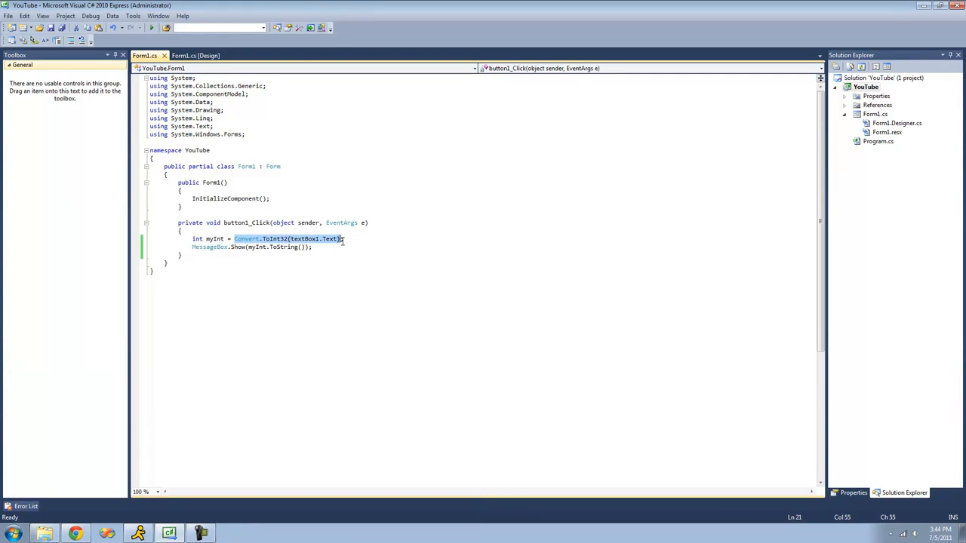
click(270, 238)
text( + 2)
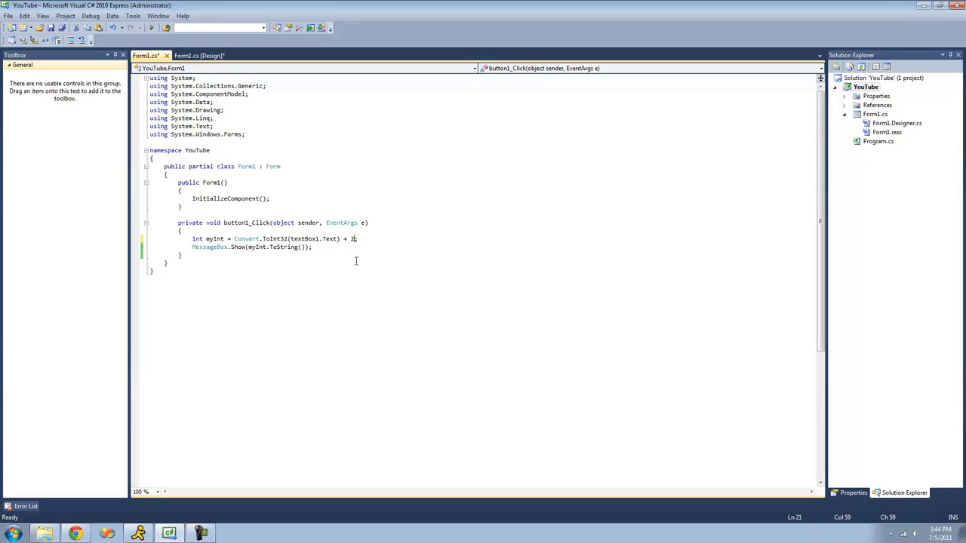
click(151, 28)
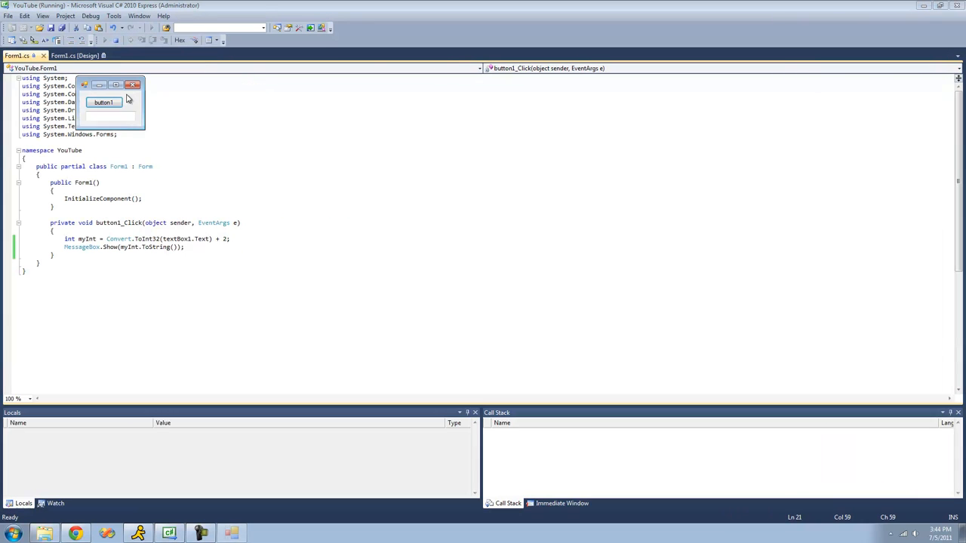
text(10)
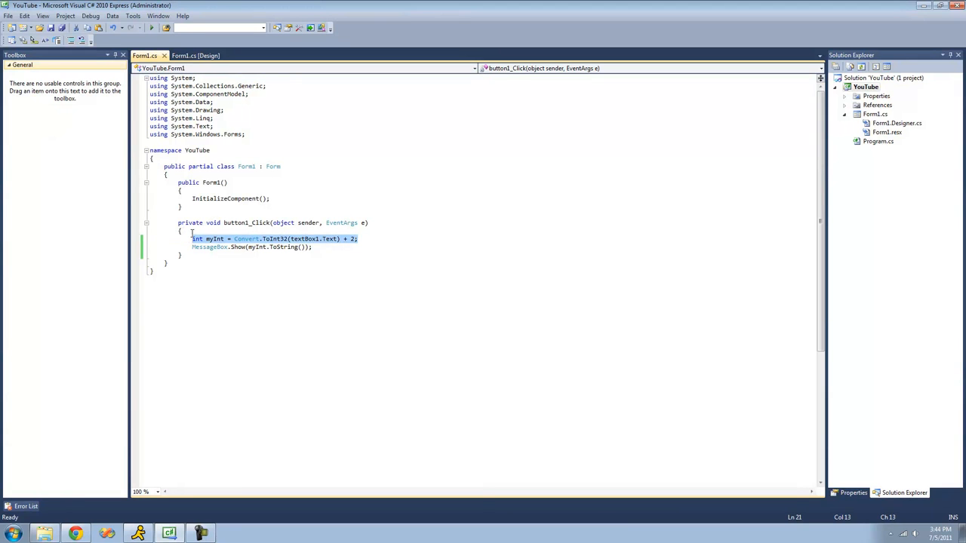
Step: Write char c = Convert.ToChar(textBox1.Text); in the handler
text(Convert)
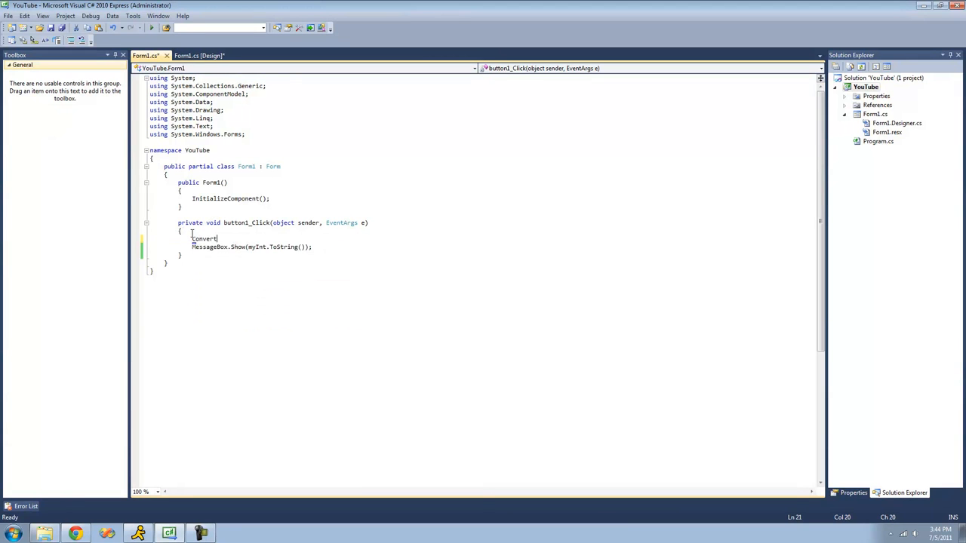
text(.ToChar)
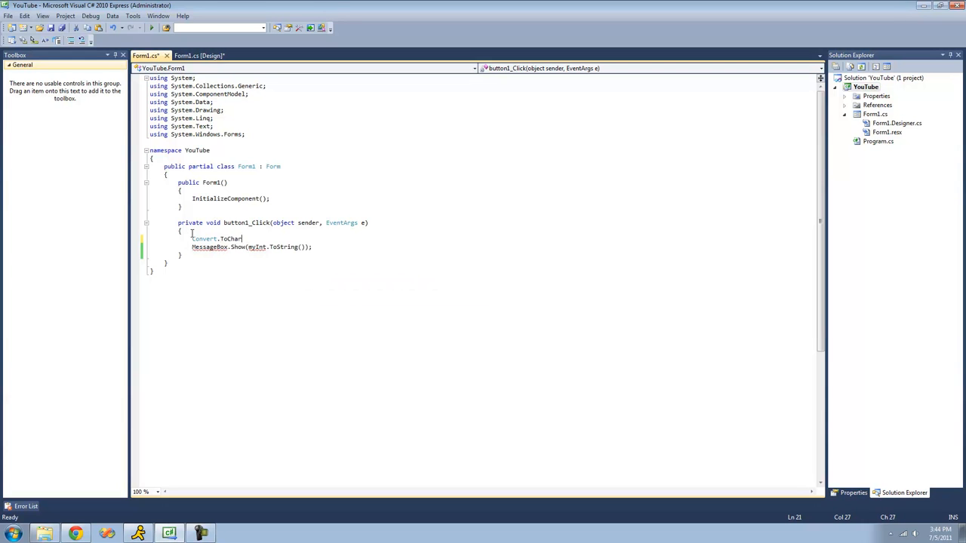
text((textBox1.Text);)
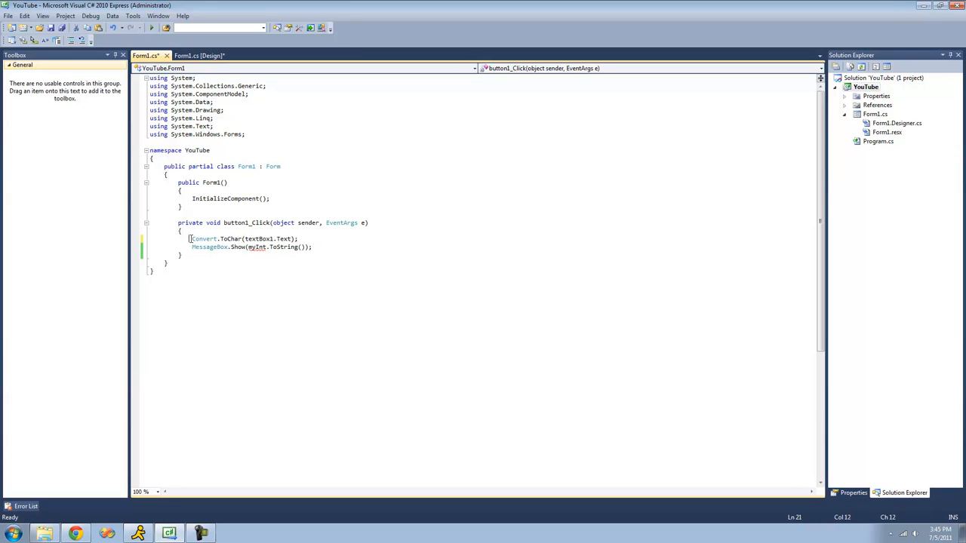
text(char c =)
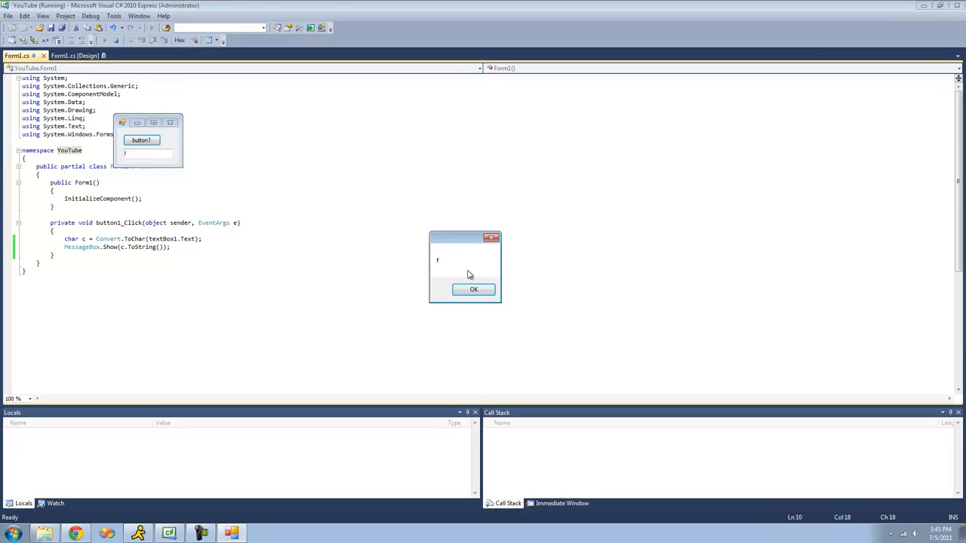
Step: Dismiss the 'f' message, enter 'asdf' in the textbox, and click button1
click(474, 290)
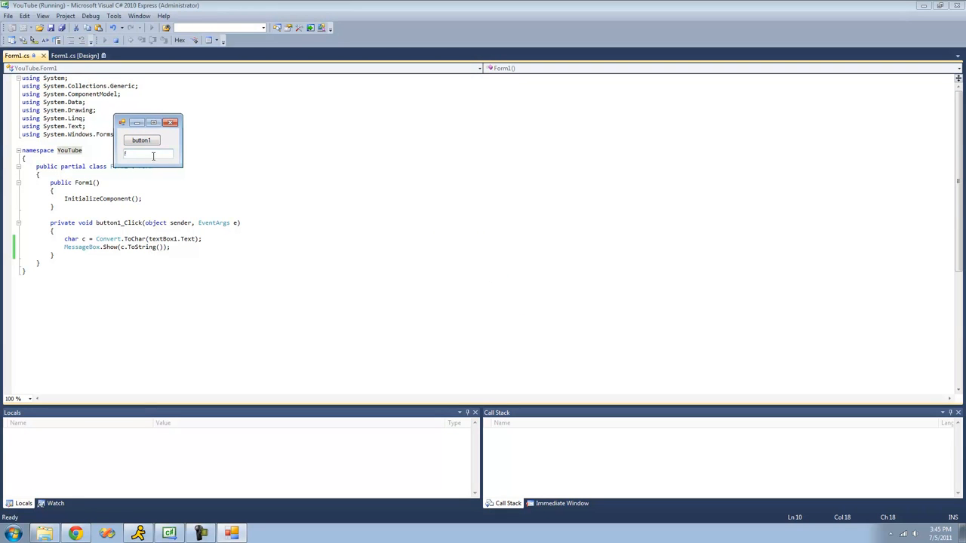
text(asdf)
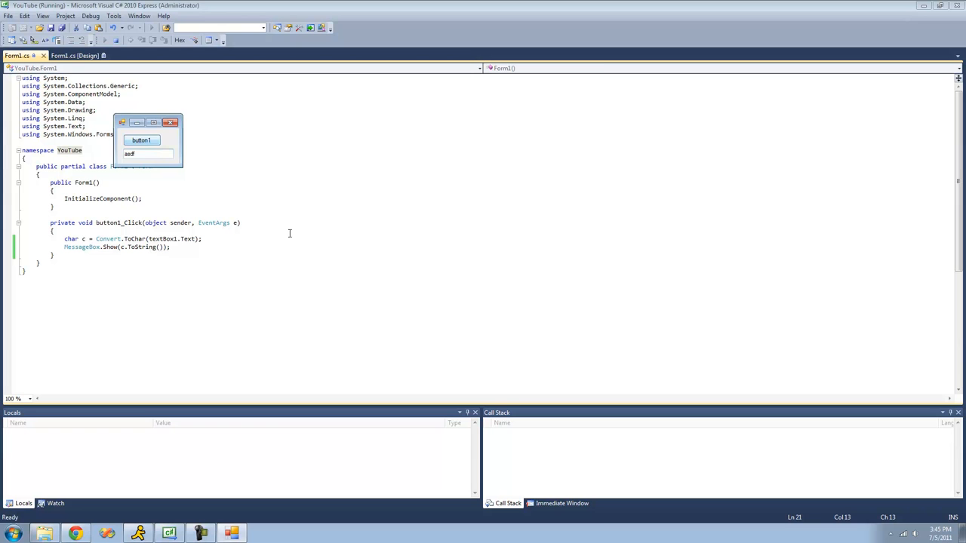
click(142, 141)
text(c)
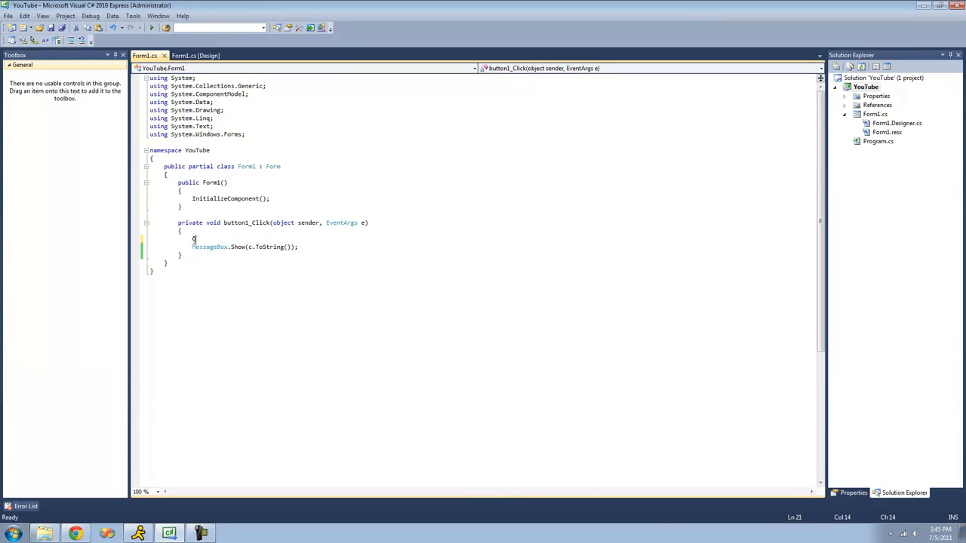
Step: Write bool myBool = Convert.ToBoolean(textBox1.Text);, show myBool, and run the form
text(Convert.ToBoolean)
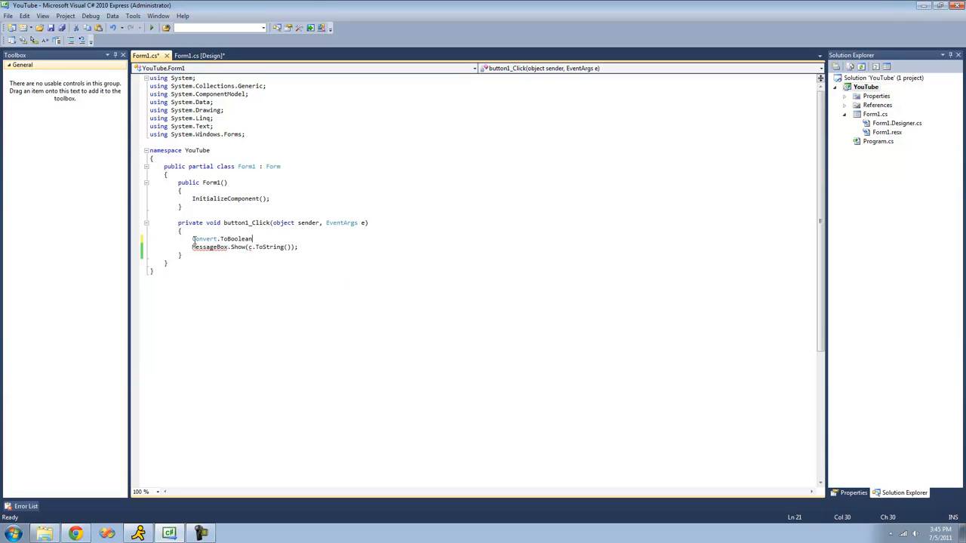
text(()
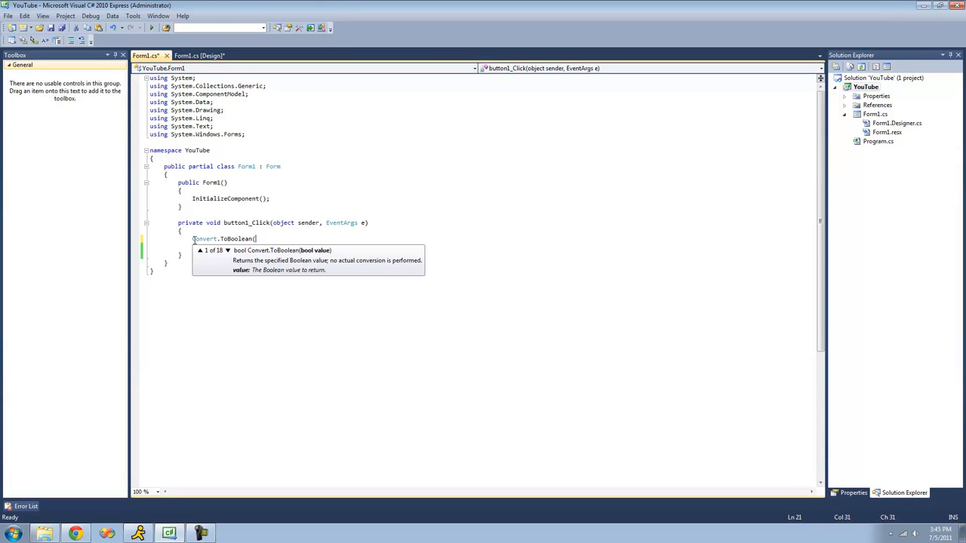
mouse_move(466, 243)
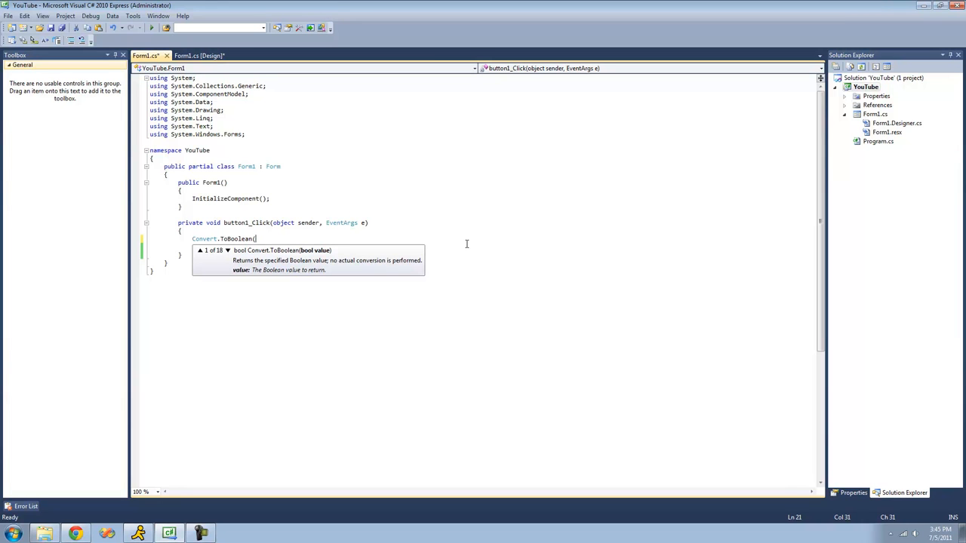
text(textBox1)
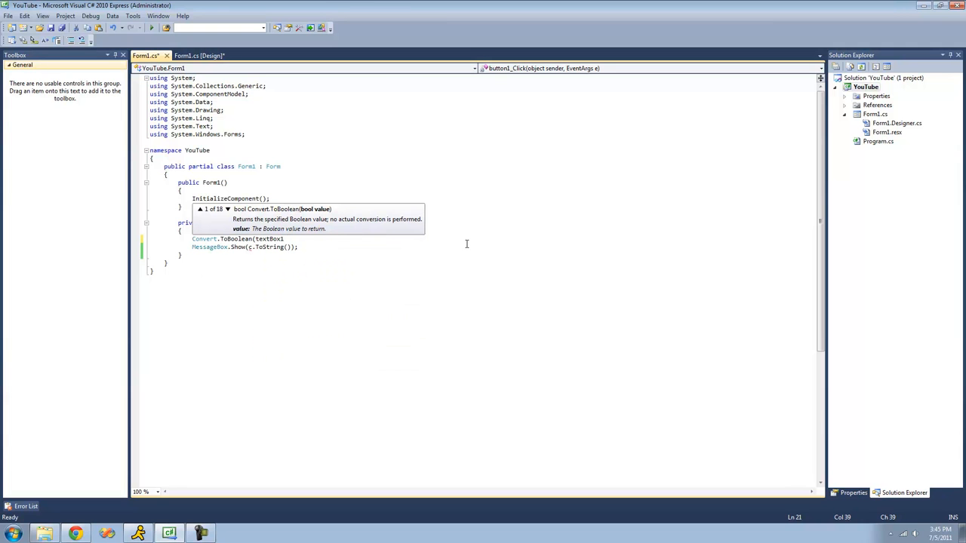
text(.Text);)
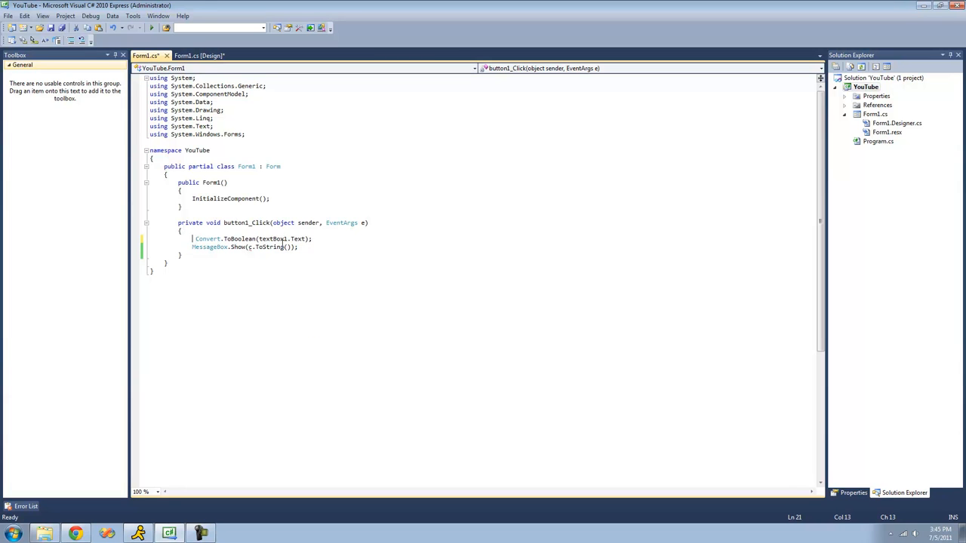
text(bool myBool =)
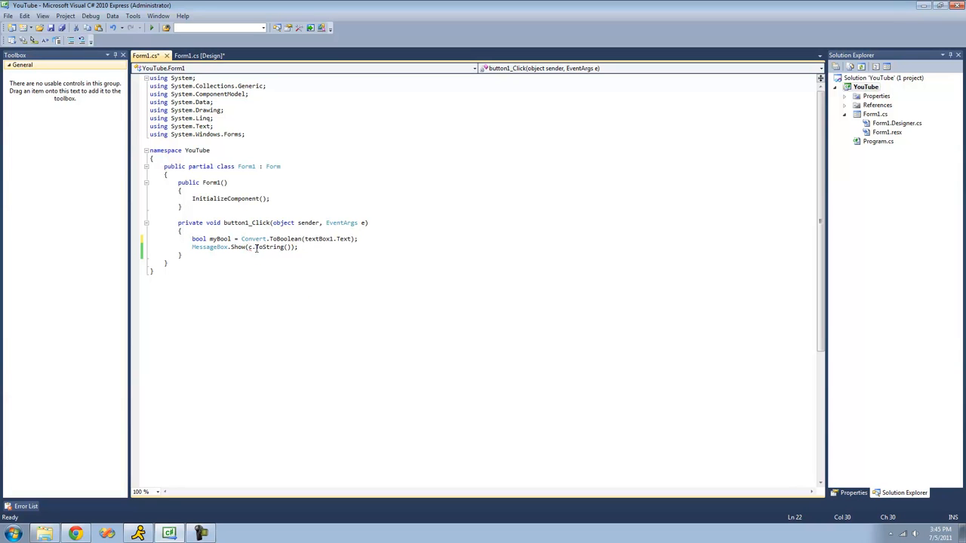
text(myBool)
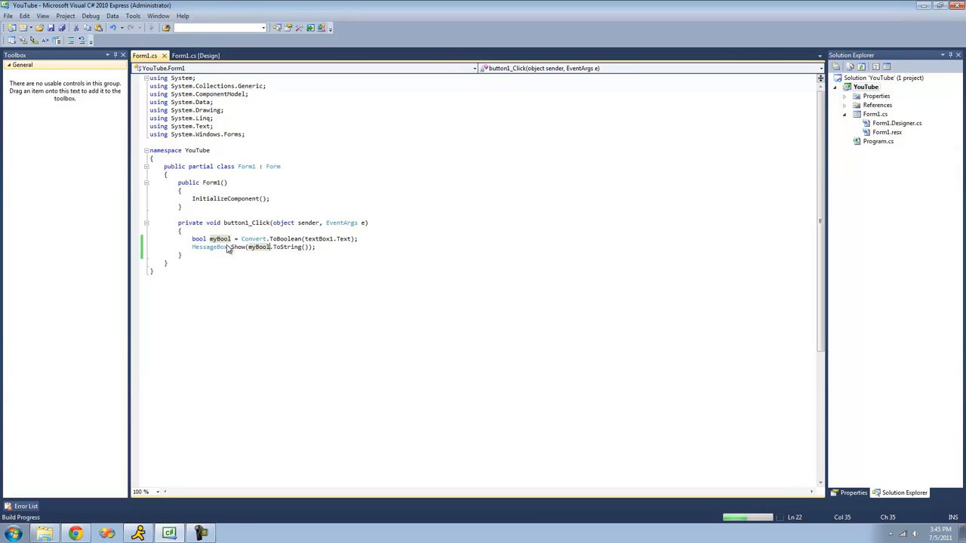
click(103, 28)
text(True)
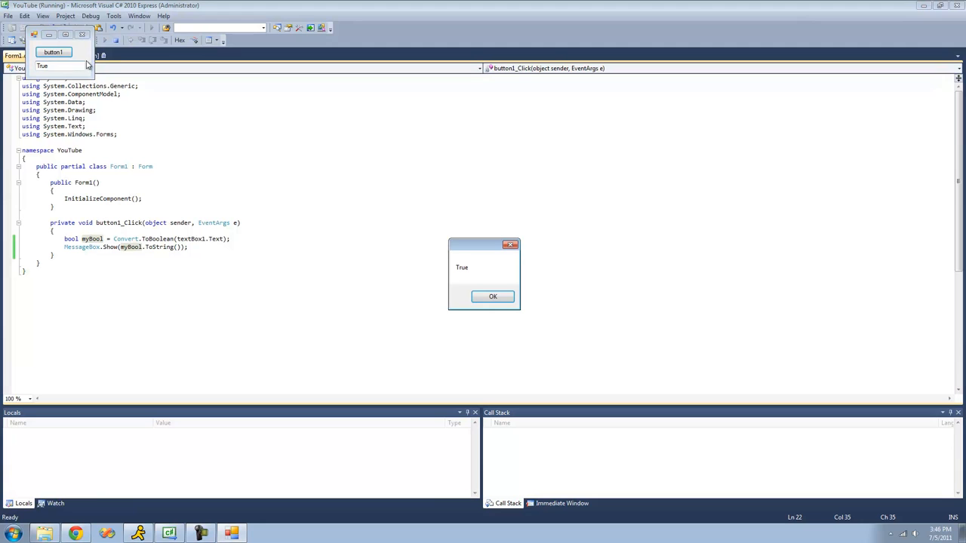
click(492, 296)
text(false)
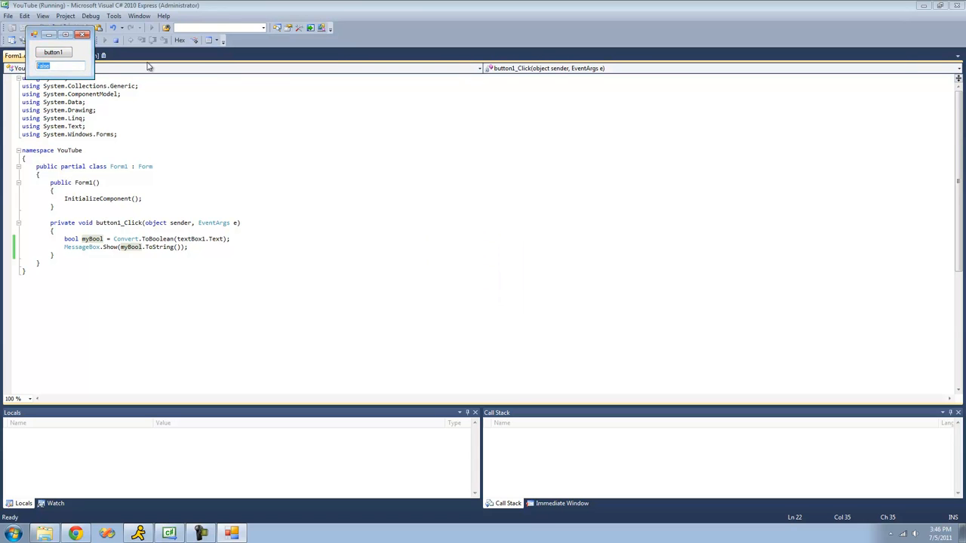
text(fsd)
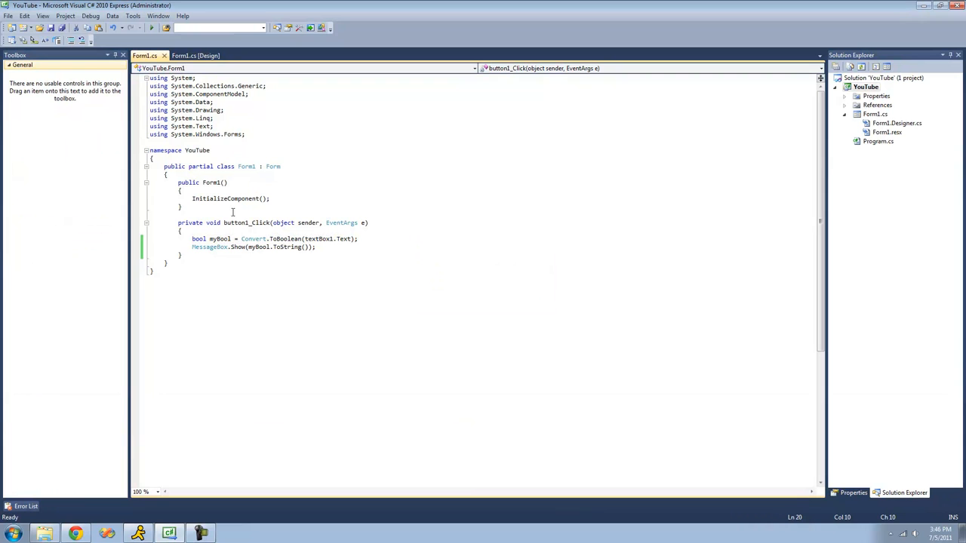
Step: Add try braces and a catch calling MessageBox.Show("The conversion failed.")
double_click(199, 238)
text(try)
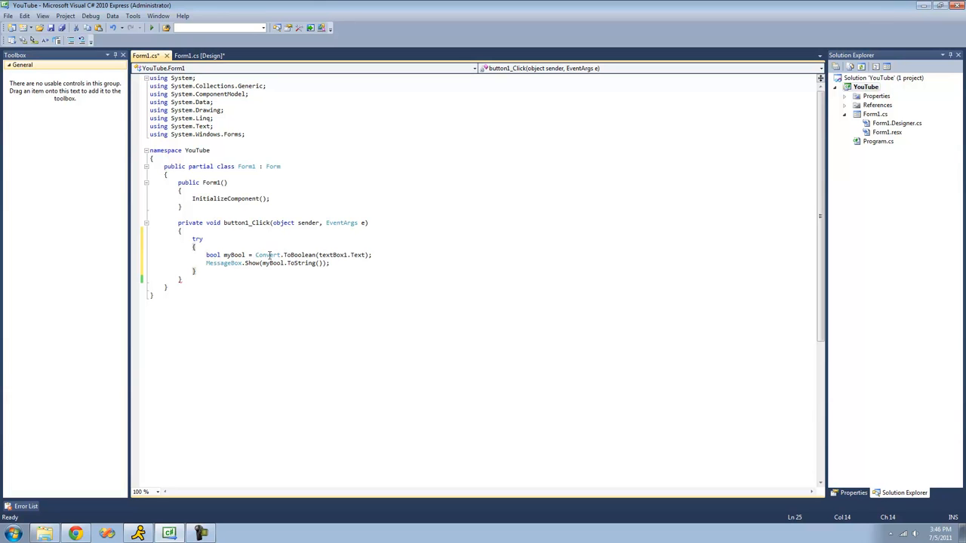
mouse_move(262, 266)
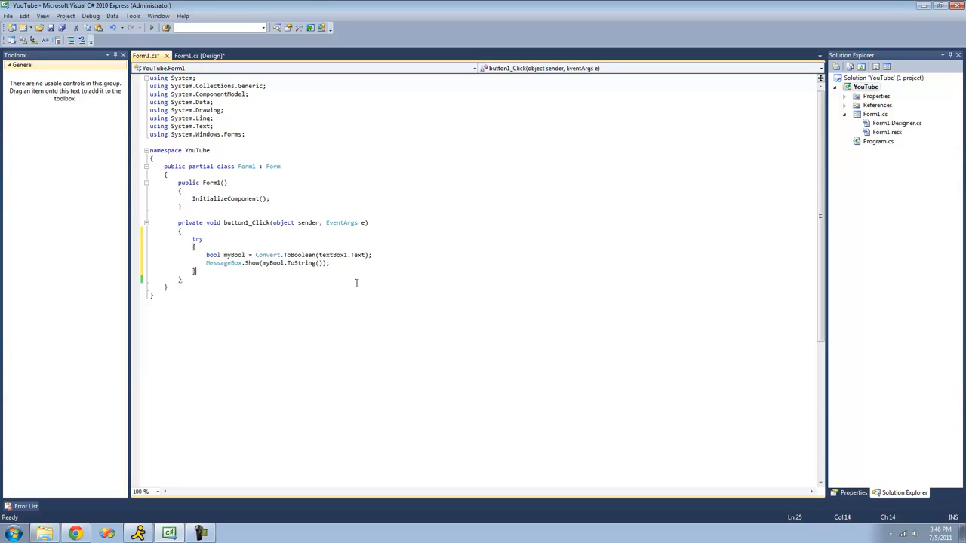
mouse_move(370, 267)
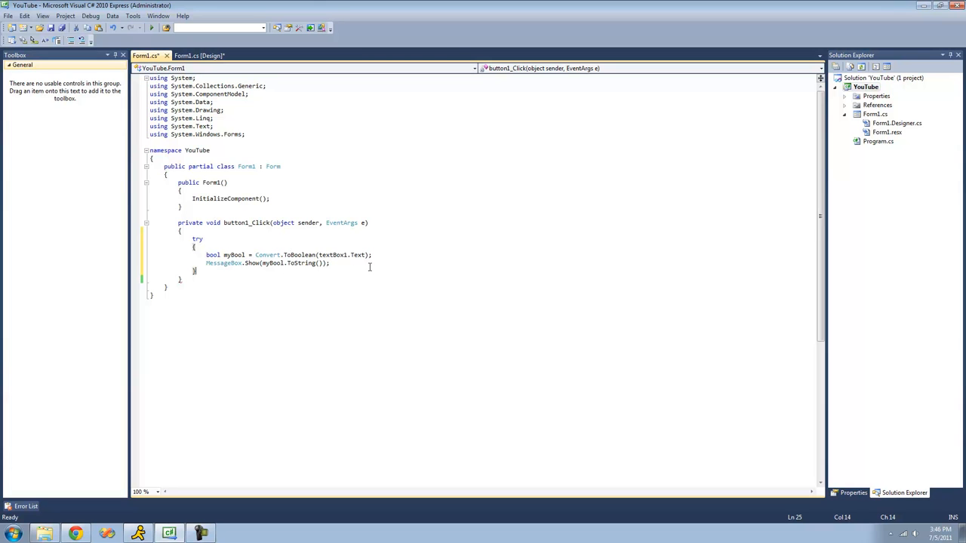
text(catch ()
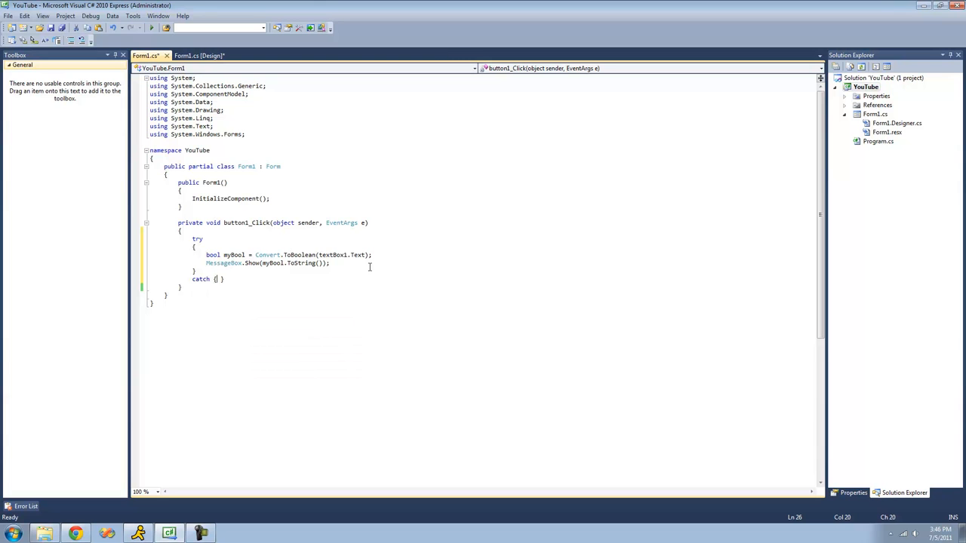
text(mbox)
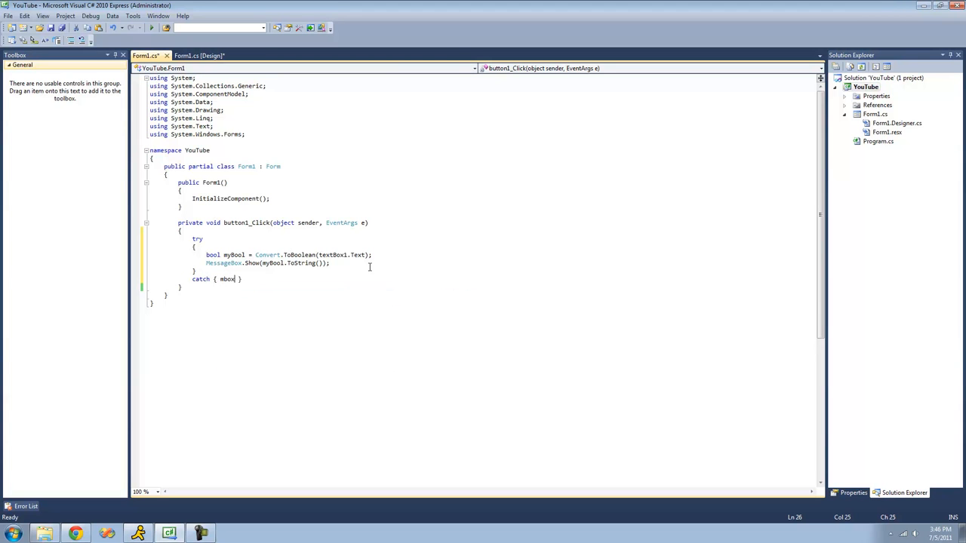
text(essageBox.Show("Test");)
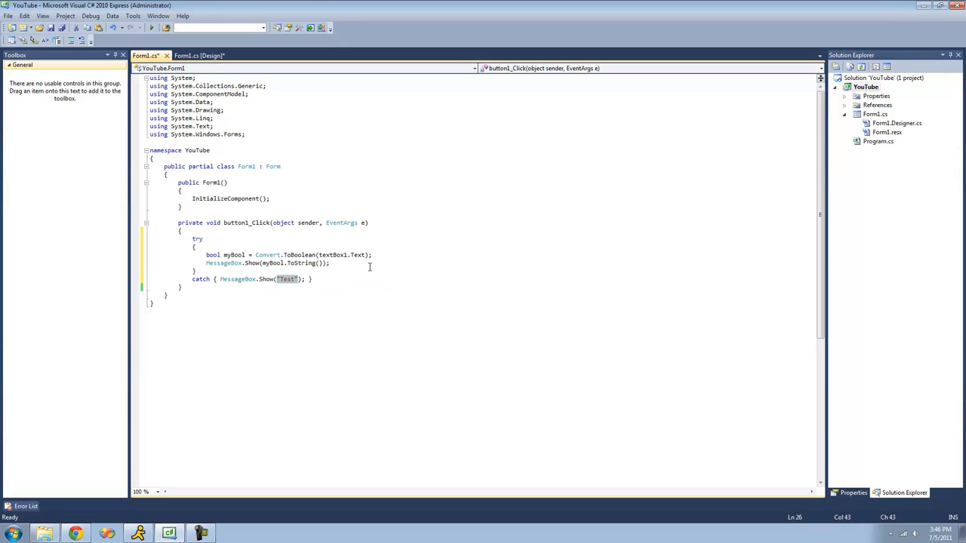
text(The)
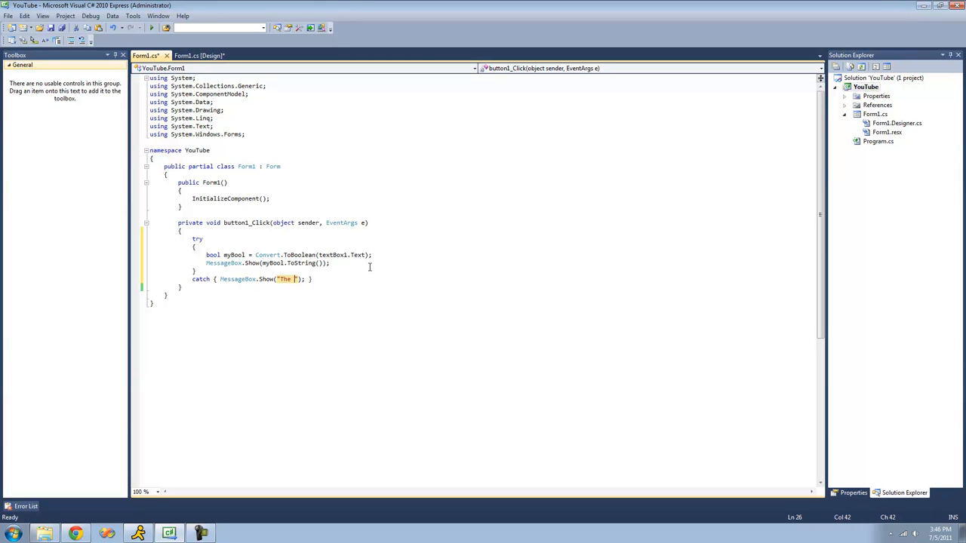
text(conversion fa)
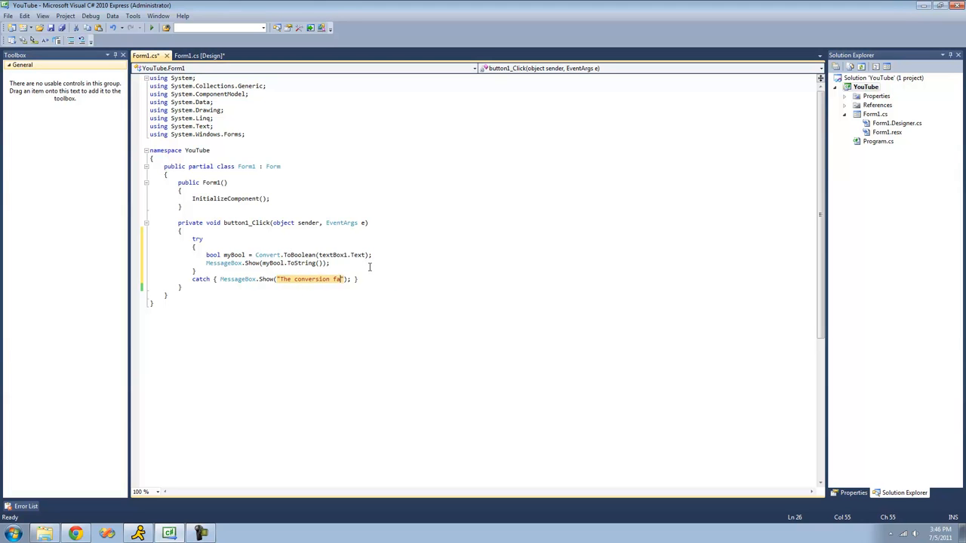
text(iled.)
text(zsdgffd)
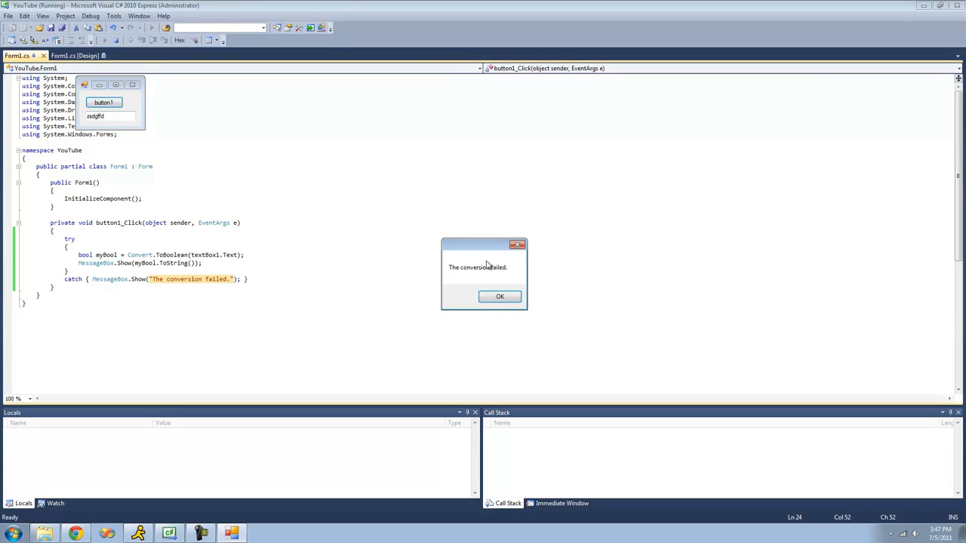
Step: Dismiss the failure message, close the form, and start typing Convert. inside try
click(500, 296)
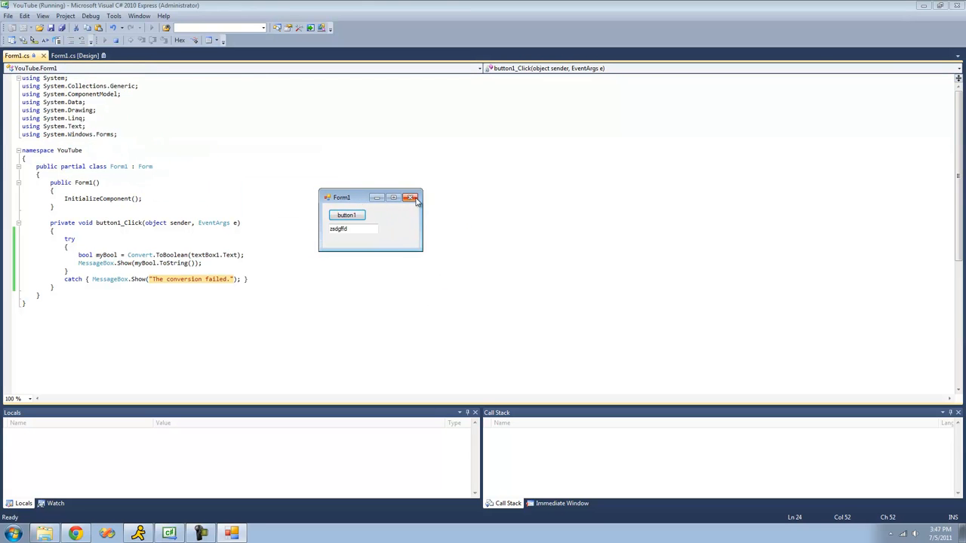
click(410, 197)
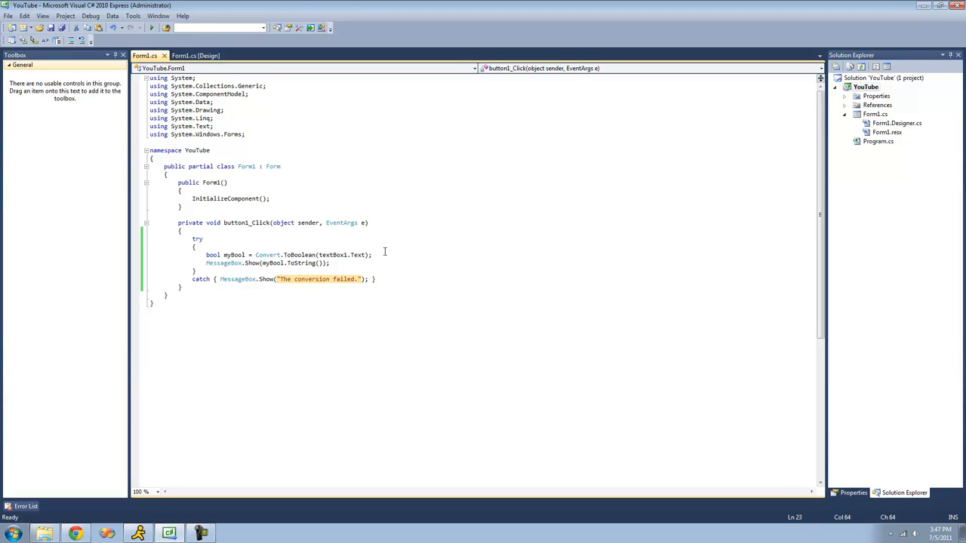
text(Convert.)
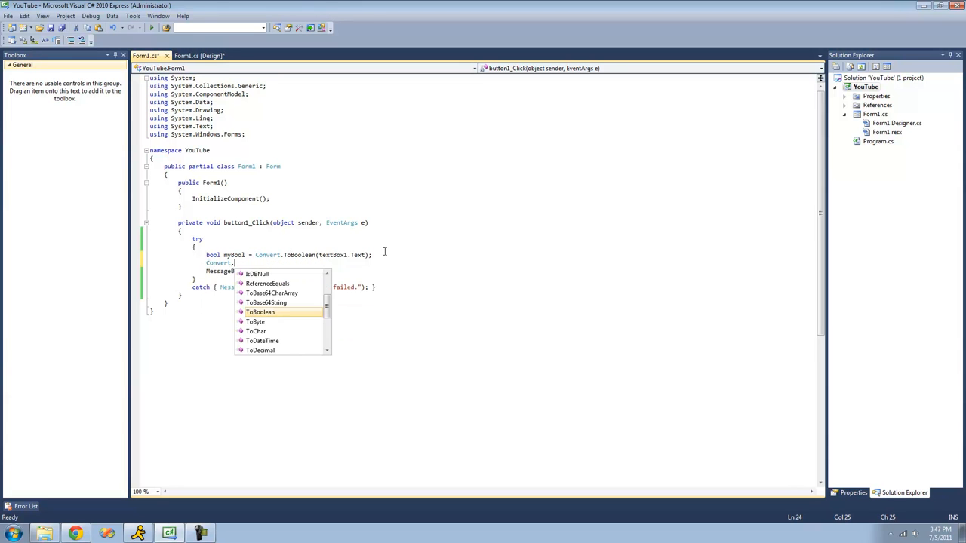